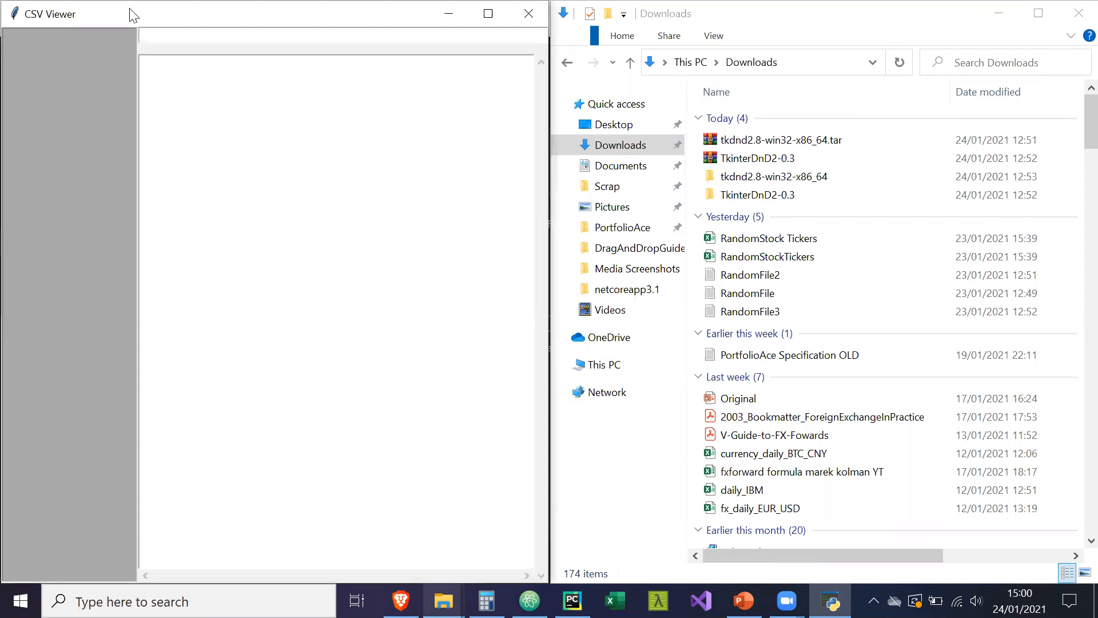
{"action": "mouse_move", "coordinate": [207, 145]}
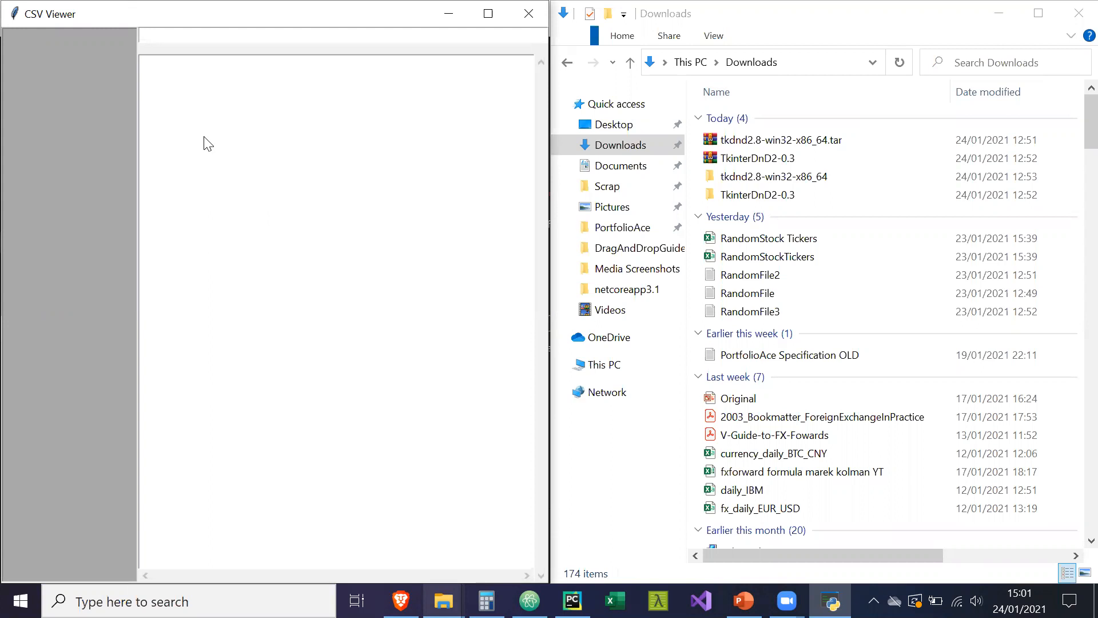
{"action": "mouse_move", "coordinate": [357, 130]}
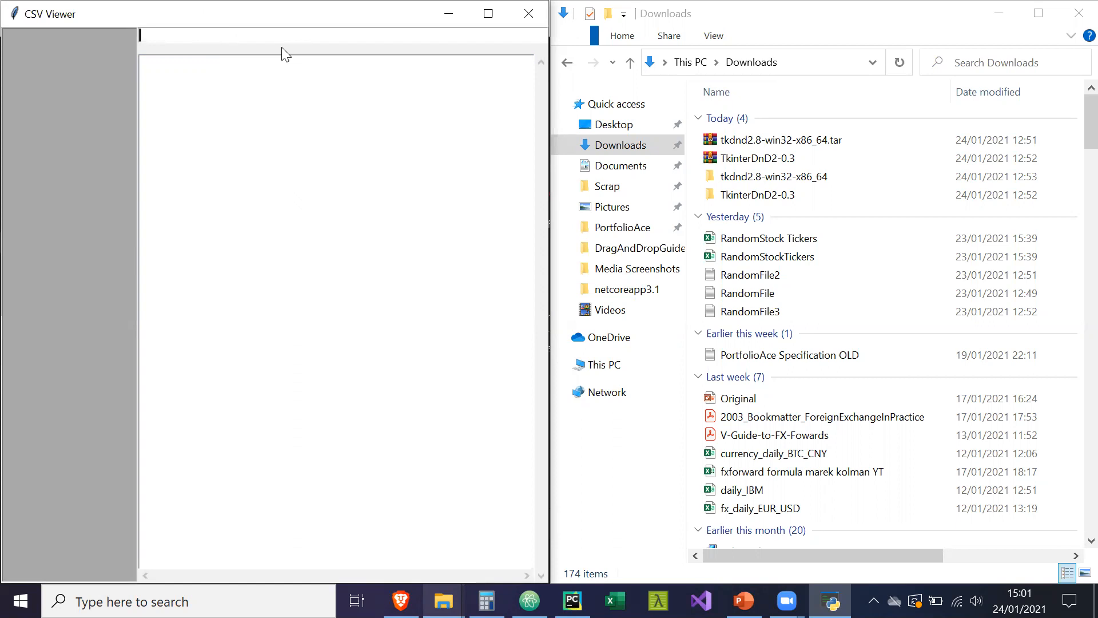
Drag both RandomStock Tickers files from Downloads into the viewer's file list
{"action": "left_click", "coordinate": [768, 238]}
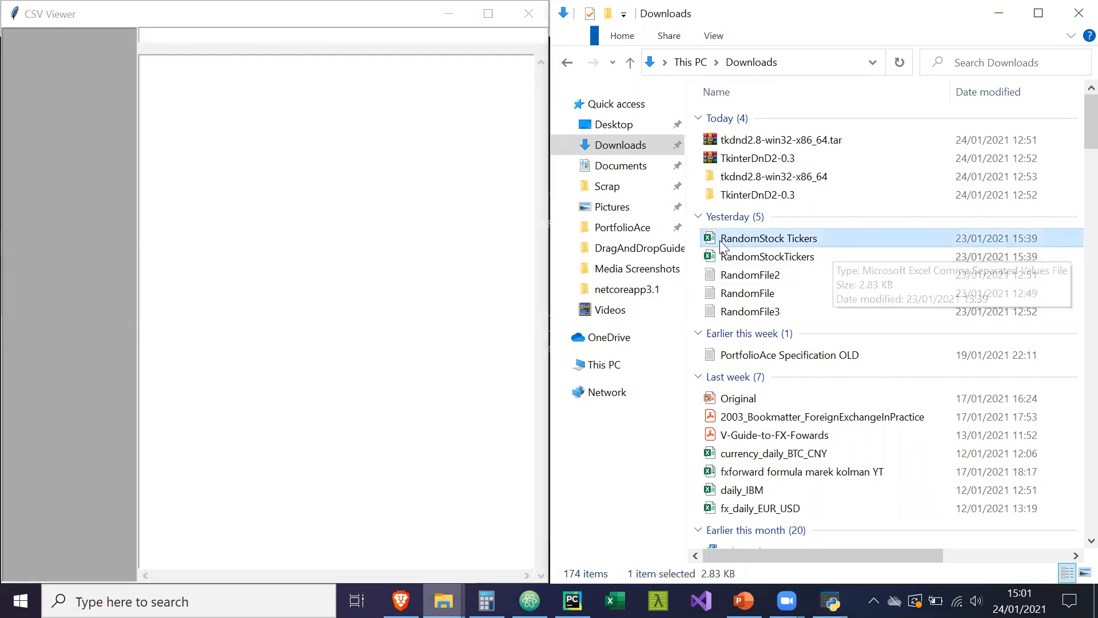
{"action": "mouse_move", "coordinate": [693, 241]}
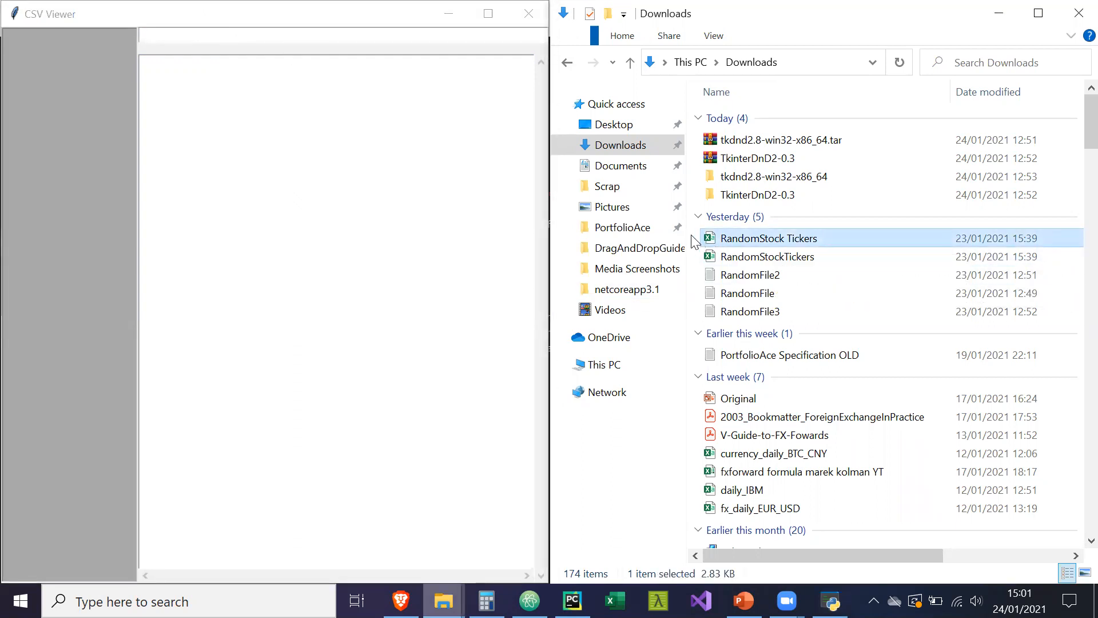
{"action": "left_click", "coordinate": [768, 257]}
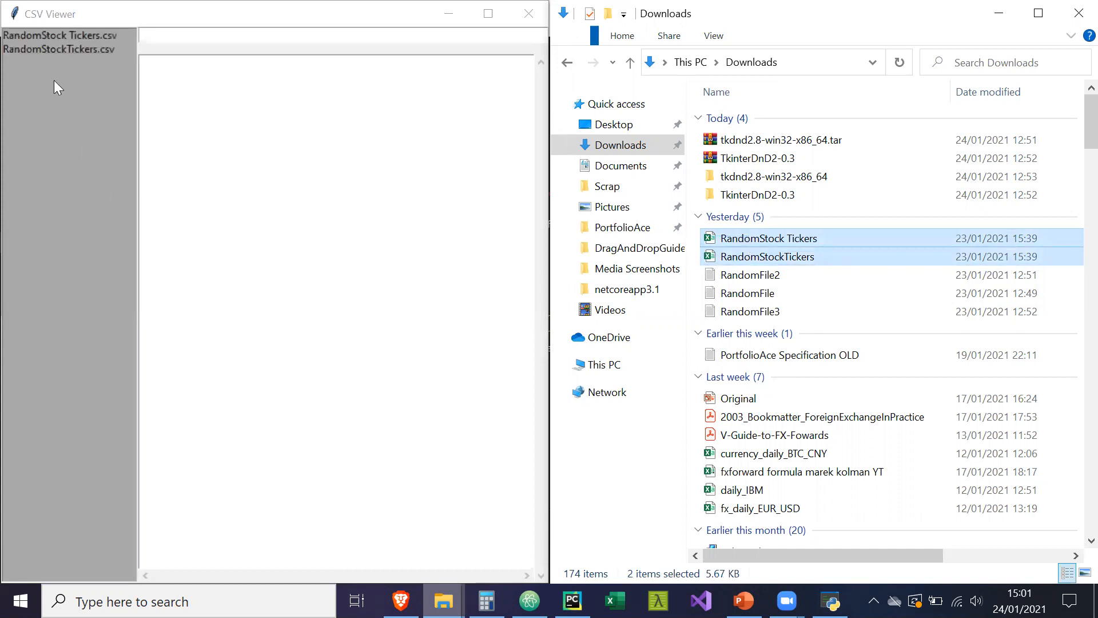
{"action": "left_click", "coordinate": [62, 50]}
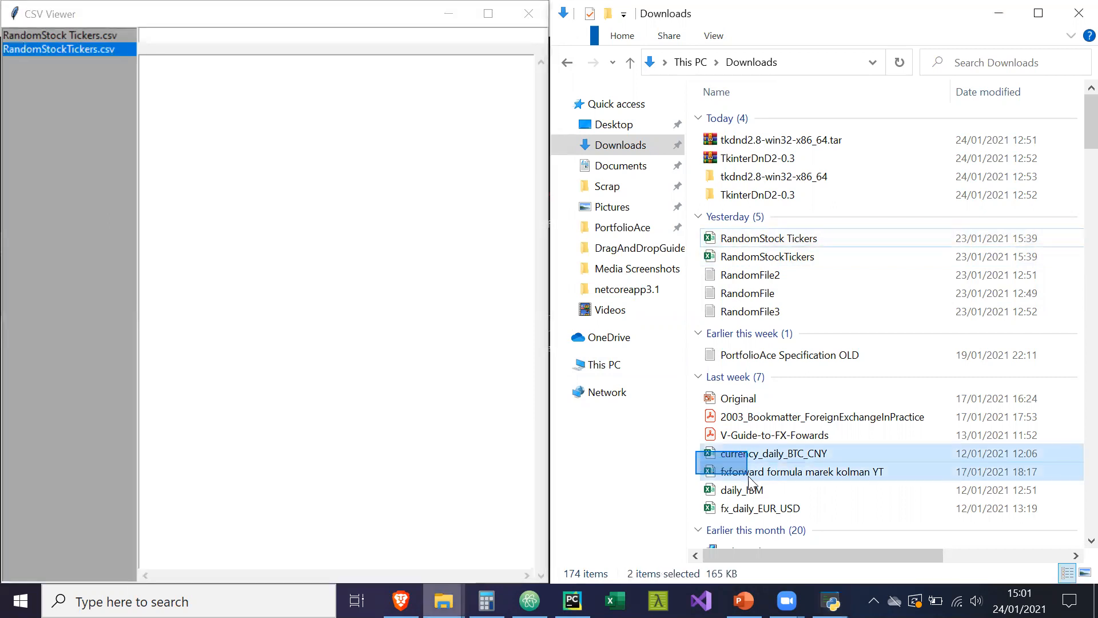
Drag the daily_IBM, fx_daily_EUR_USD and currency_daily_BTC_CNY files into the list too
{"action": "left_click", "coordinate": [774, 453]}
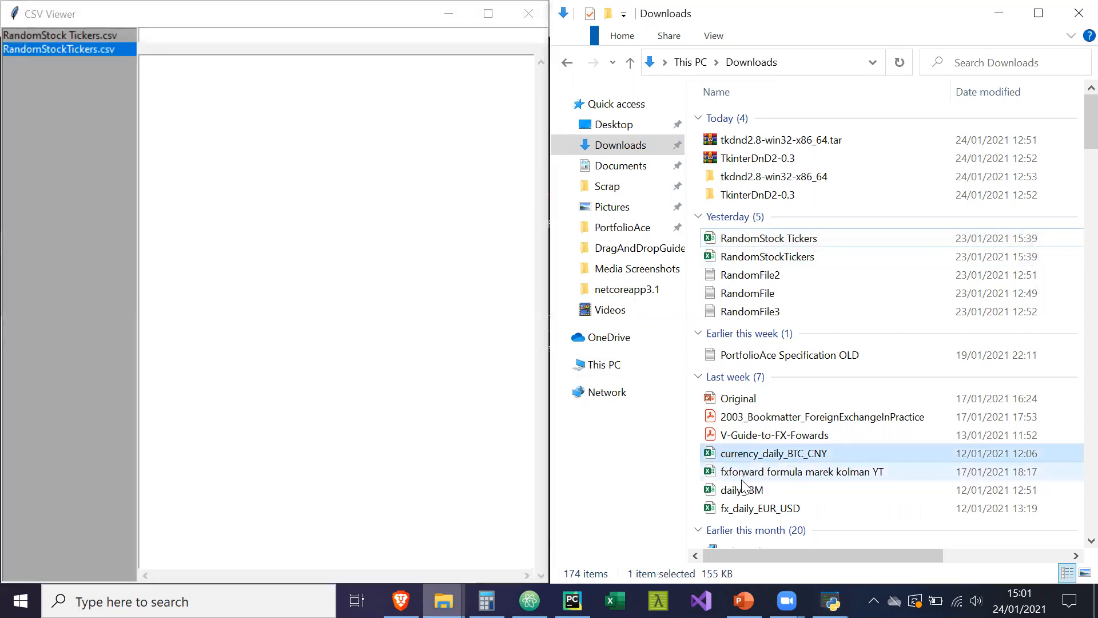
{"action": "left_click", "coordinate": [759, 508]}
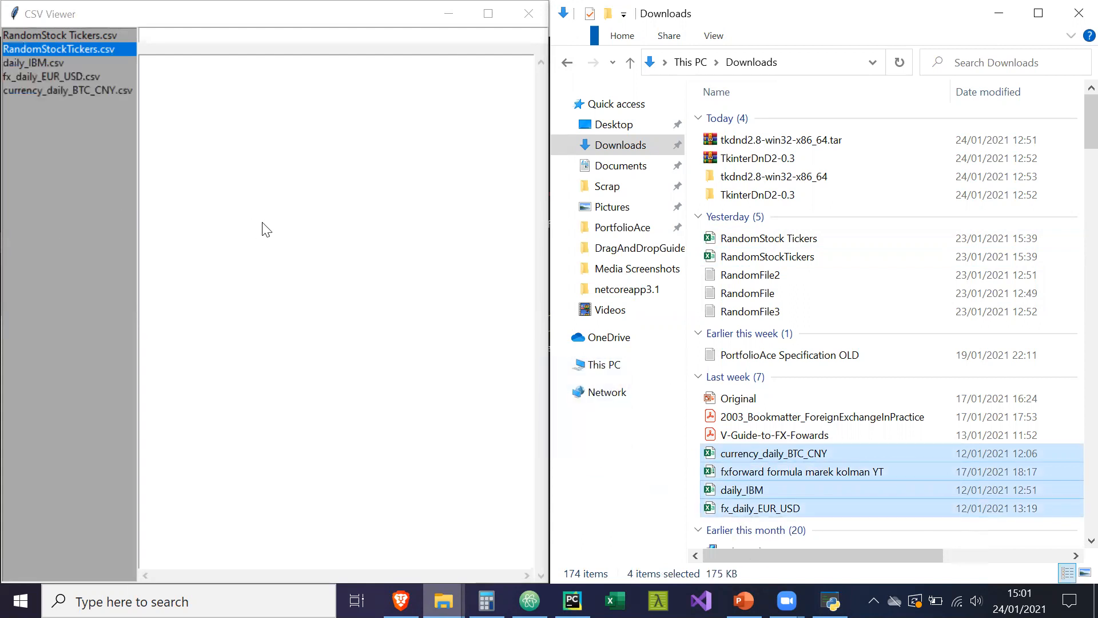
{"action": "left_click", "coordinate": [801, 471]}
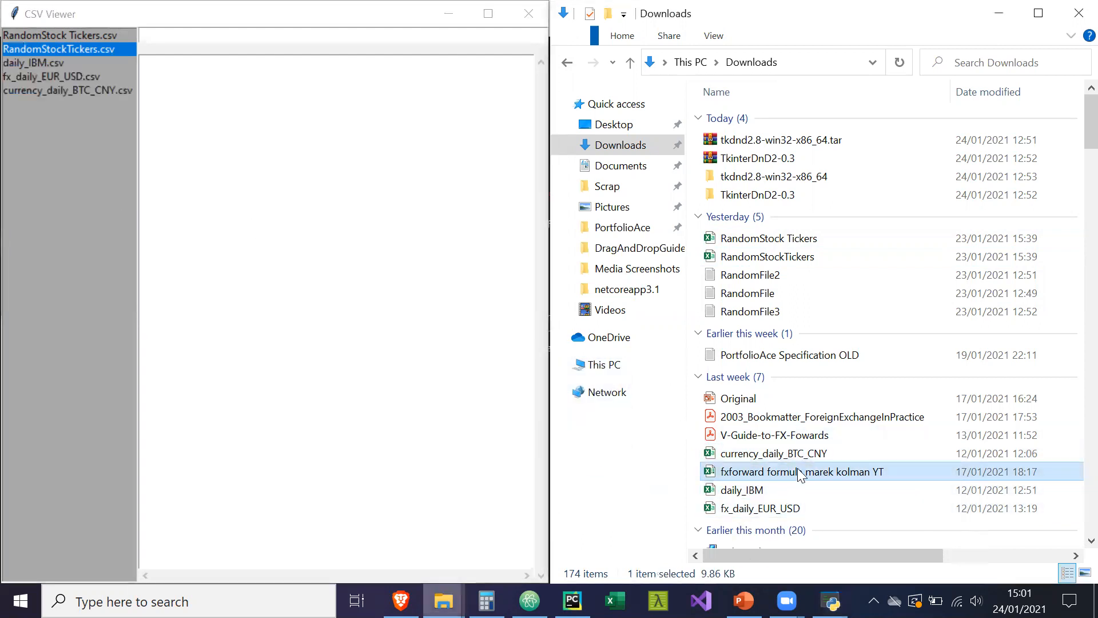
{"action": "left_click", "coordinate": [773, 453]}
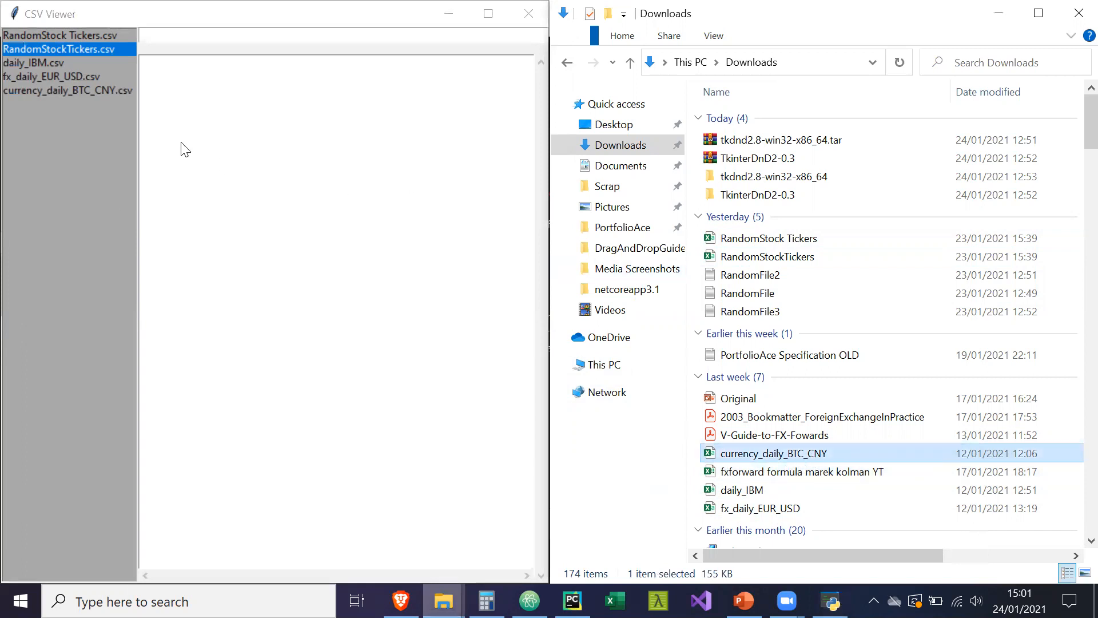
Preview each listed file's table in turn, finishing on RandomStock Tickers.csv
{"action": "left_click", "coordinate": [61, 36]}
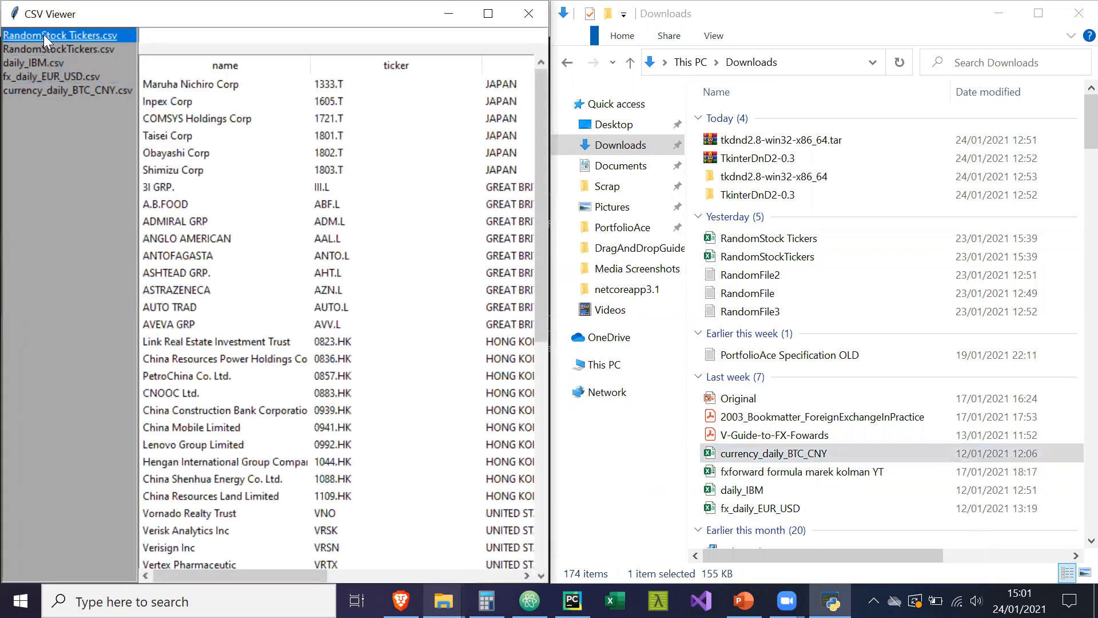
{"action": "left_click", "coordinate": [33, 63]}
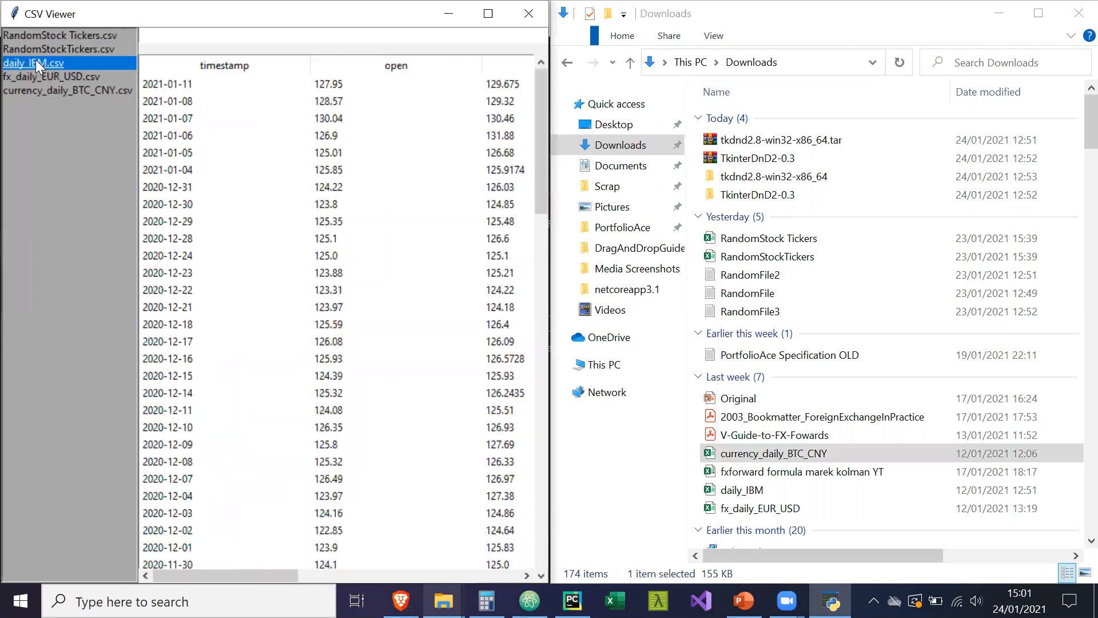
{"action": "left_click", "coordinate": [67, 90]}
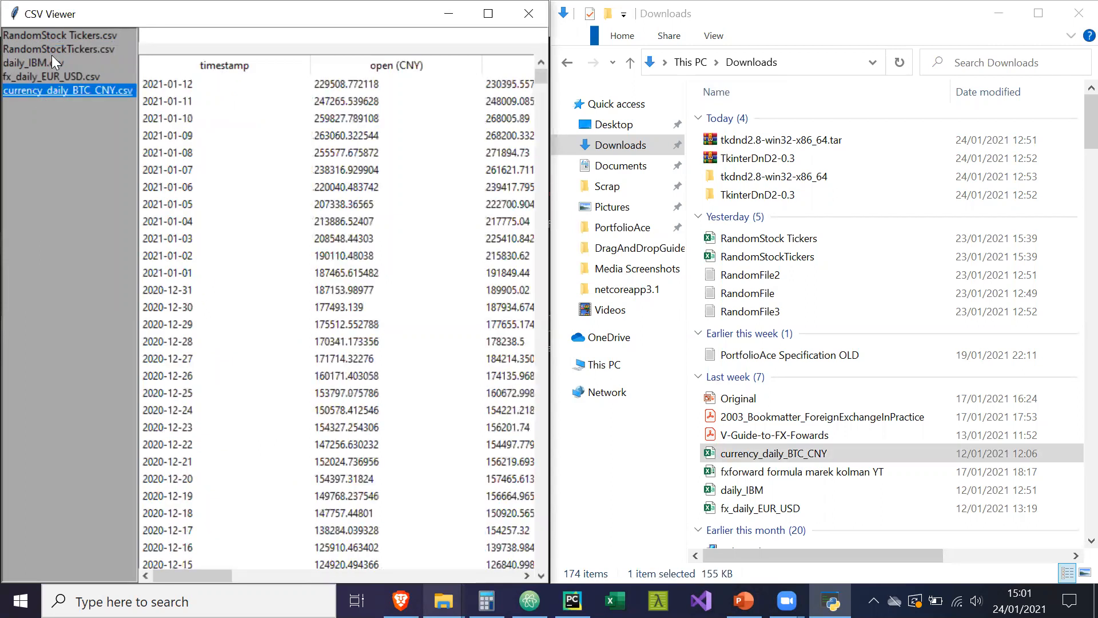
{"action": "left_click", "coordinate": [57, 49]}
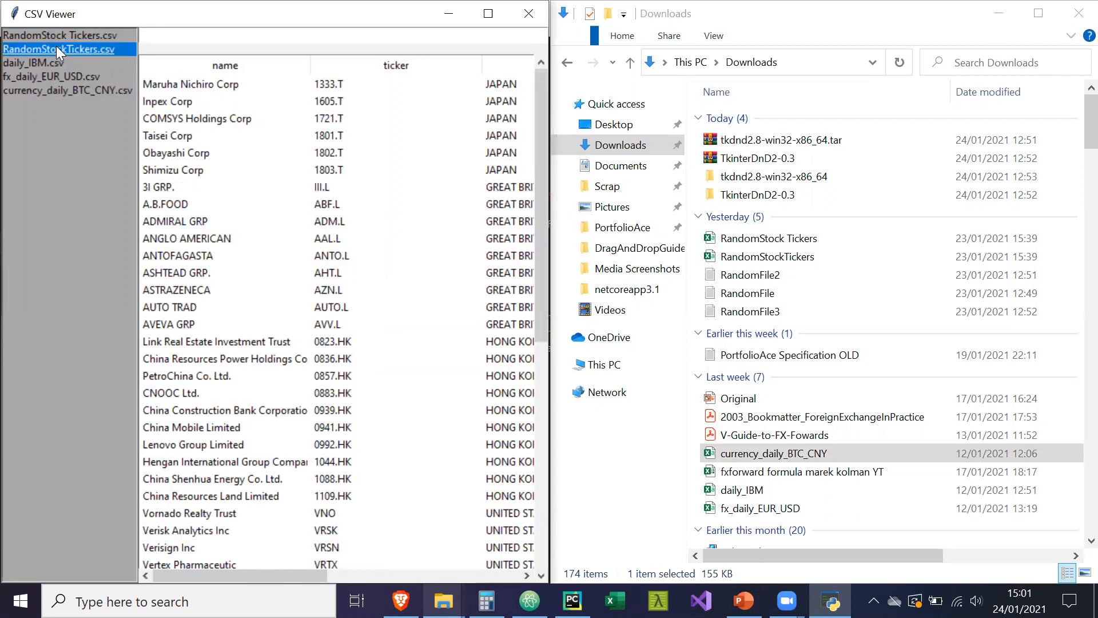
{"action": "left_click", "coordinate": [62, 35]}
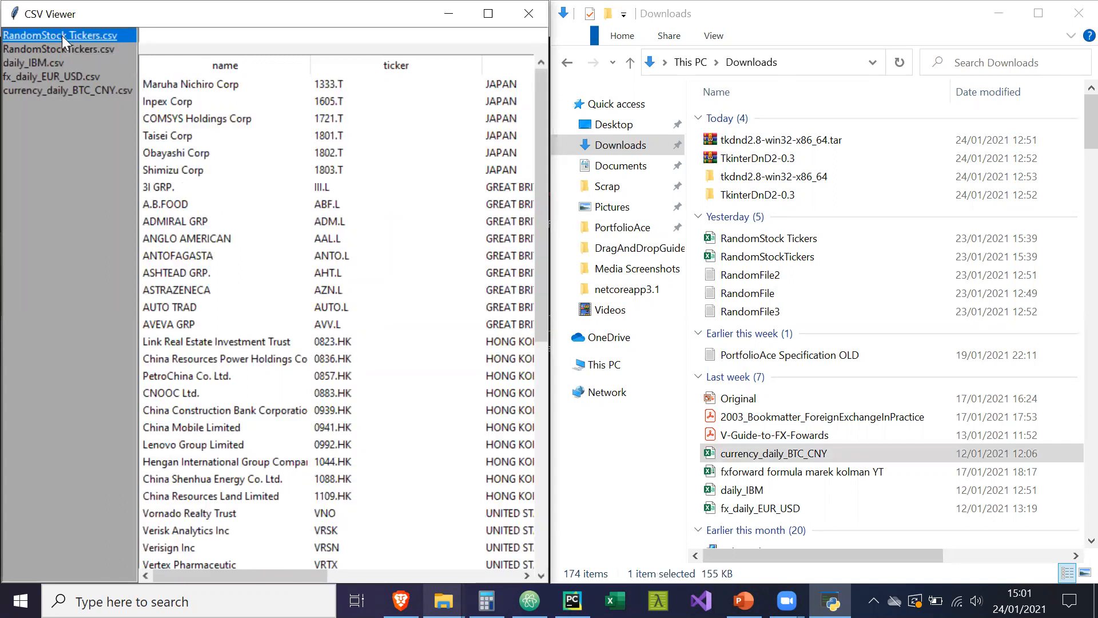
{"action": "mouse_move", "coordinate": [215, 42]}
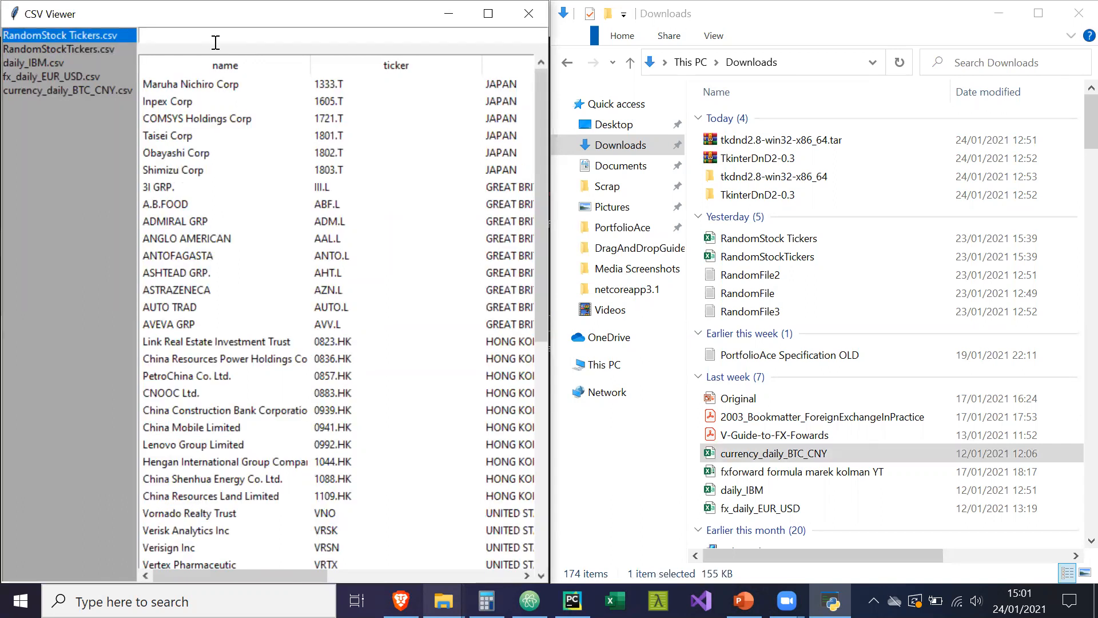
{"action": "mouse_move", "coordinate": [254, 23]}
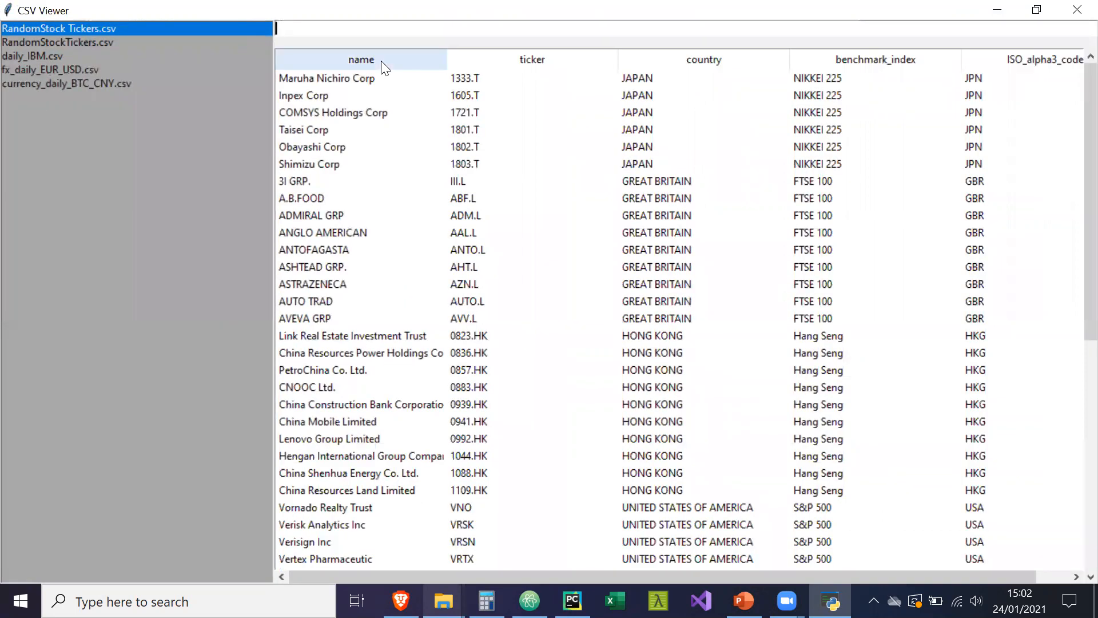
Filter the stock tickers table with the query name=M,ticker=A
{"action": "type", "text": "name"}
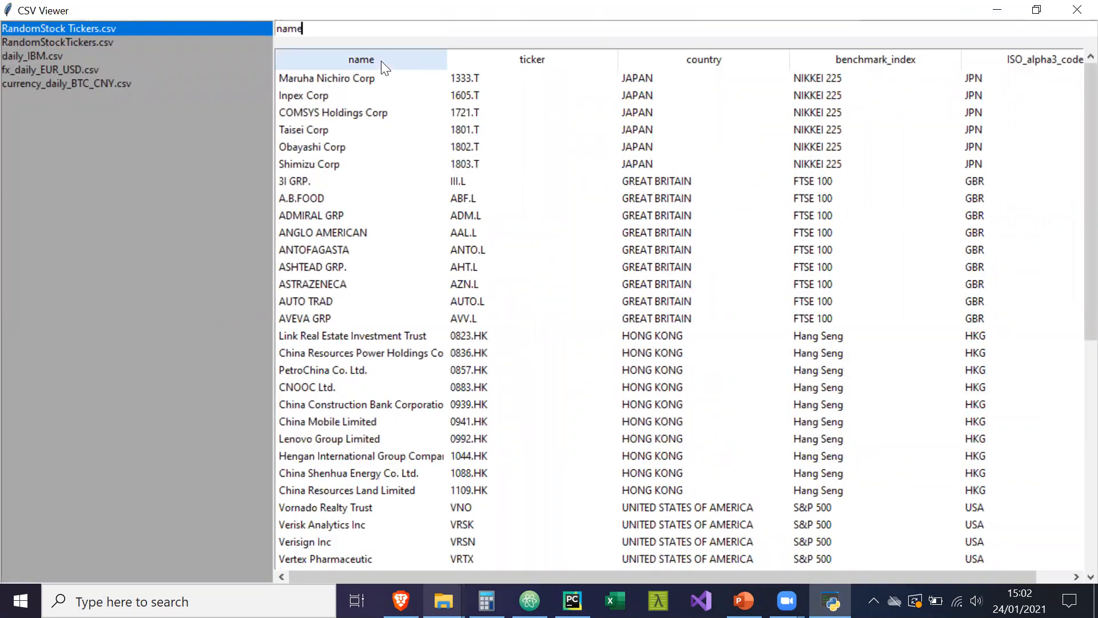
{"action": "type", "text": "=M"}
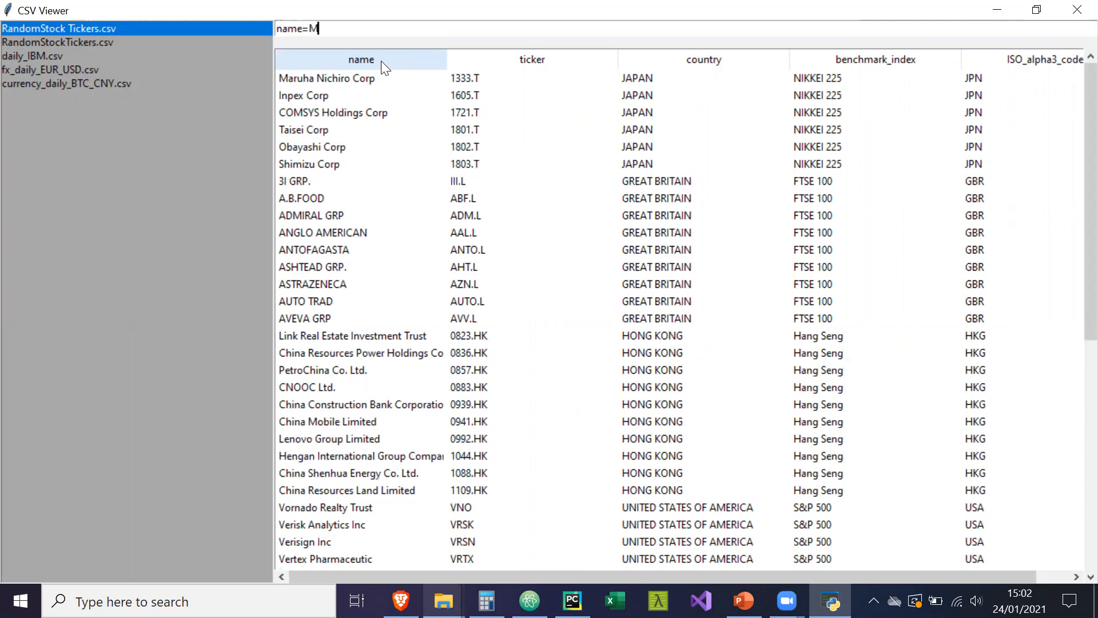
{"action": "type", "text": ",ticker"}
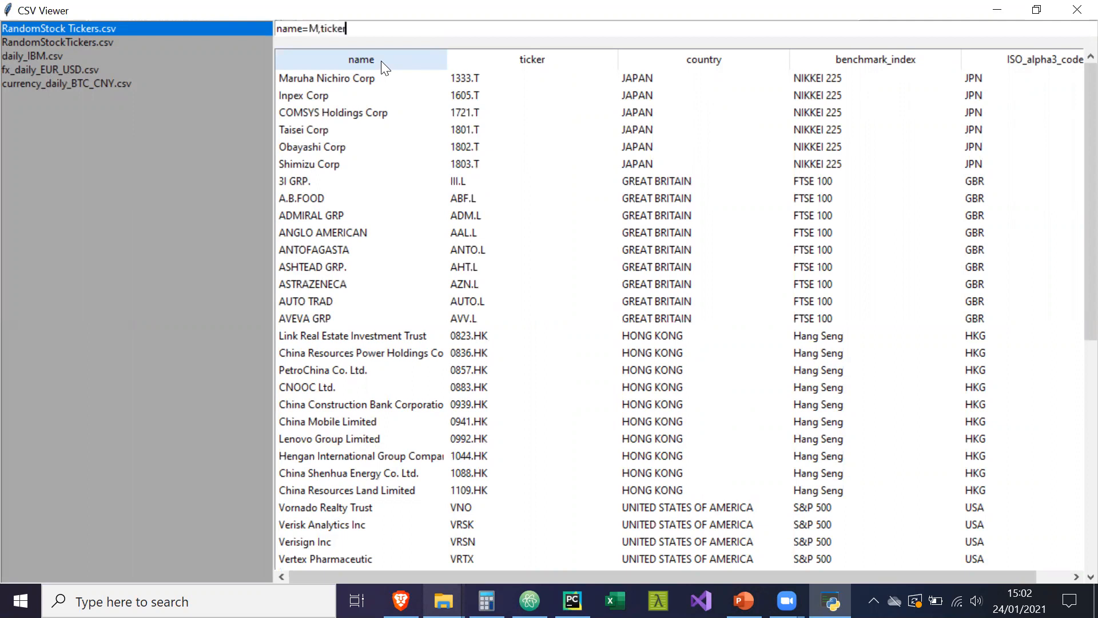
{"action": "type", "text": "=A"}
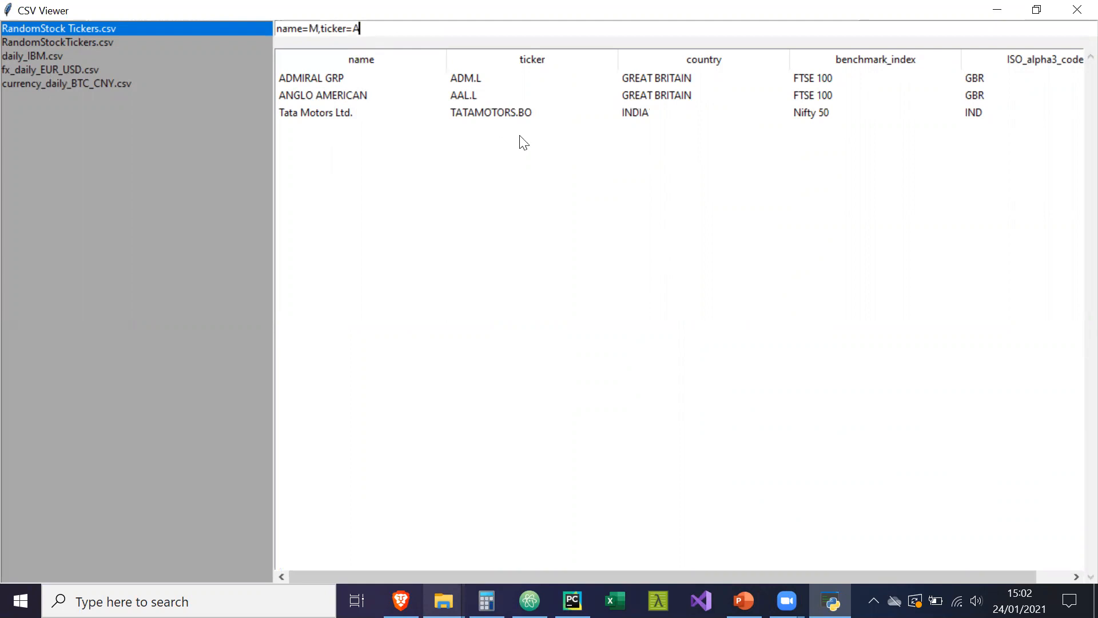
{"action": "mouse_move", "coordinate": [353, 53]}
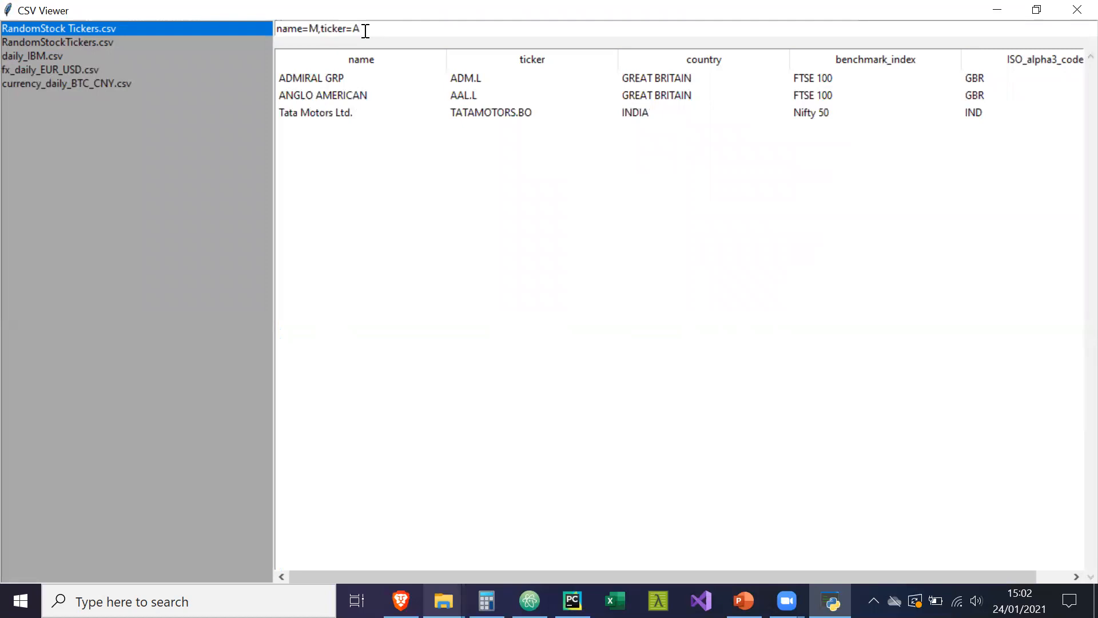
Try a country=GREAT condition, then backspace it away, leaving name=M,ticker=A
{"action": "type", "text": ",cou"}
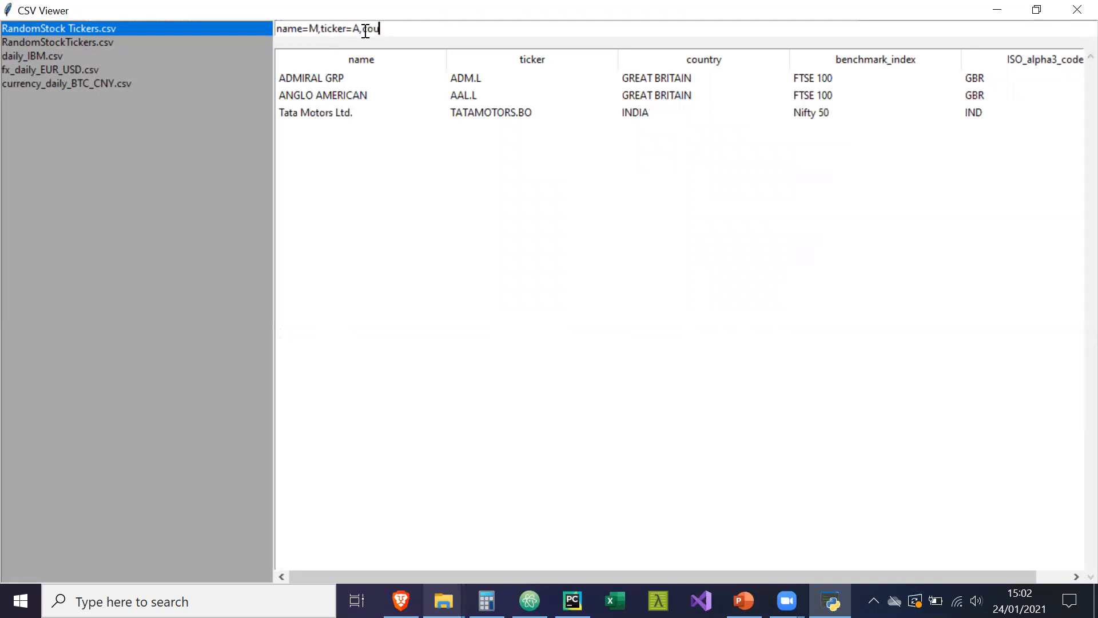
{"action": "type", "text": "country="}
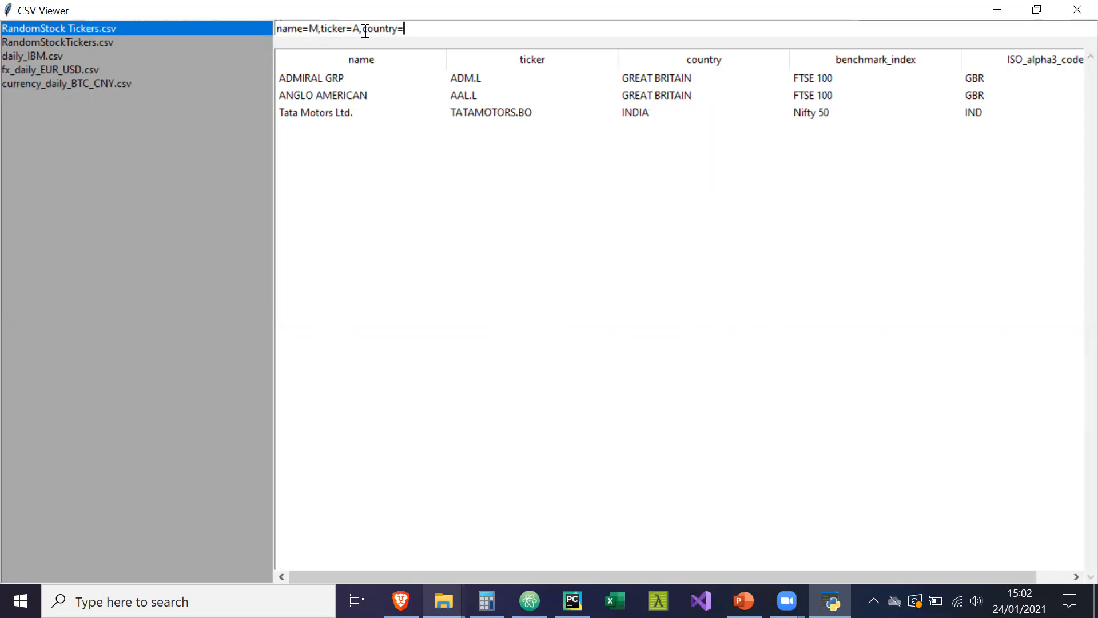
{"action": "type", "text": "GREAT"}
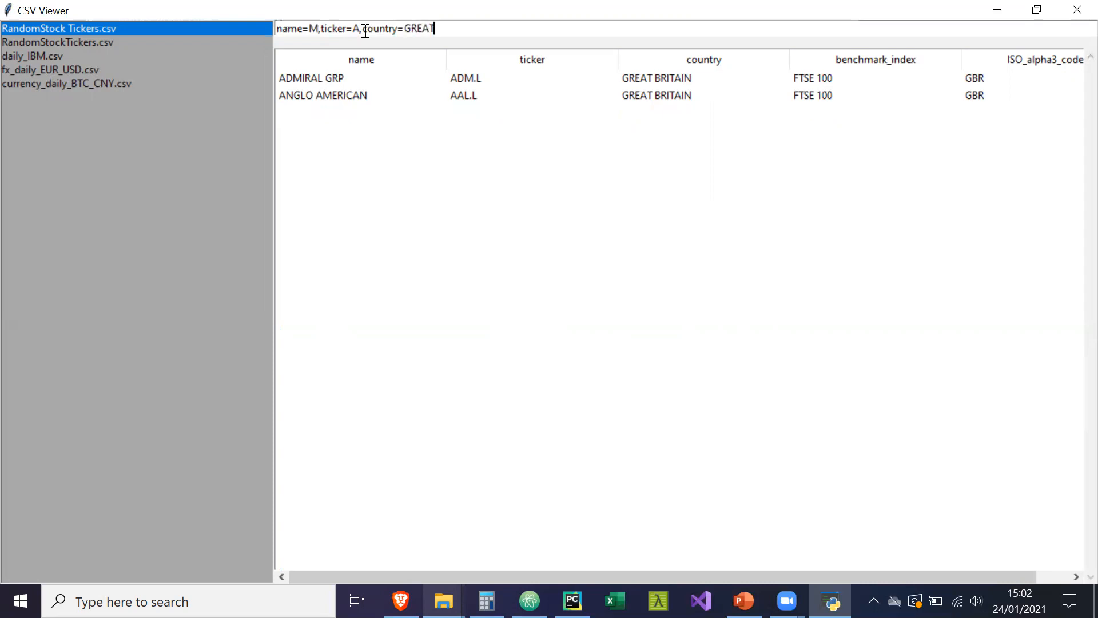
{"action": "key", "text": "BackSpace"}
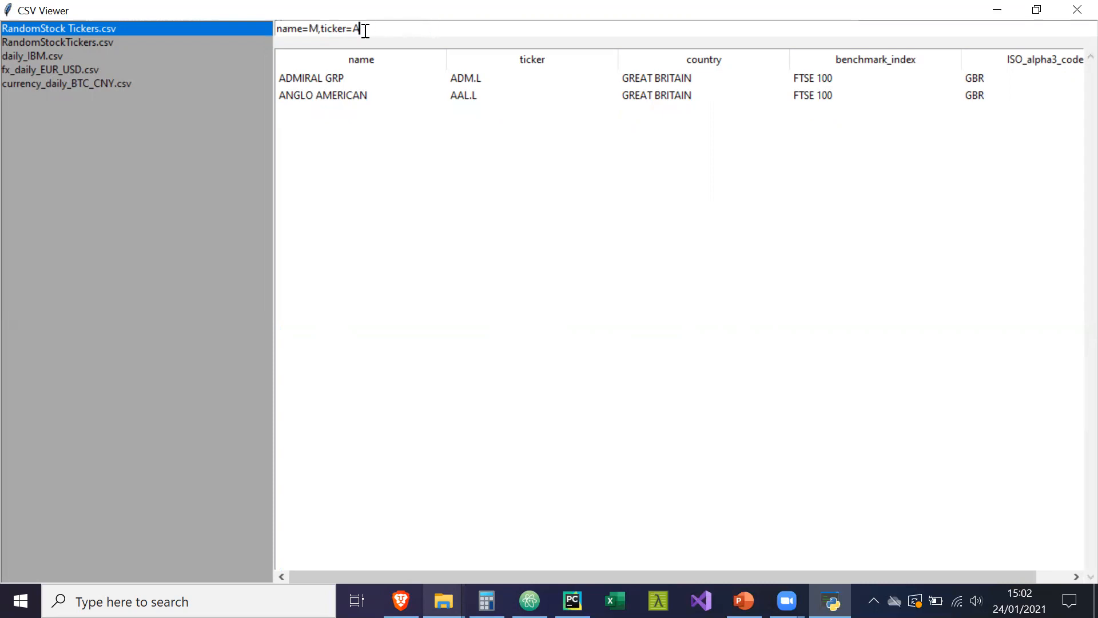